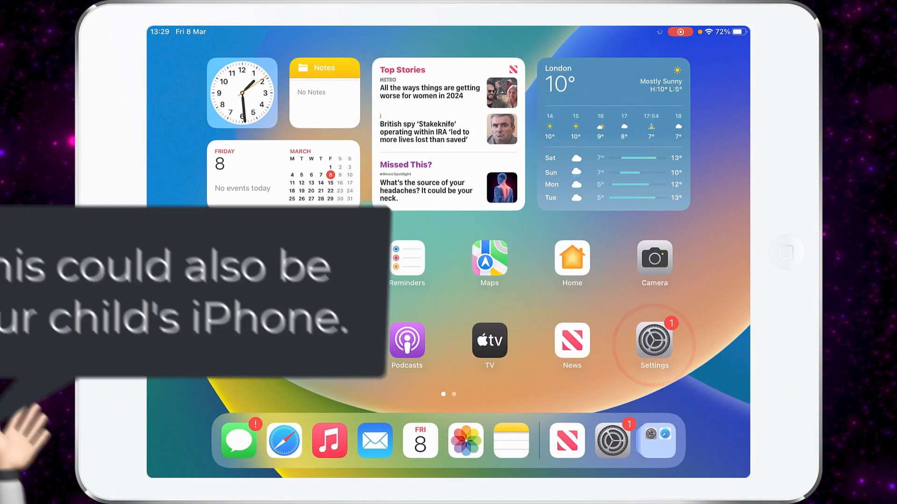
- Sign the iPad in to the child's Apple ID, entering the two-factor verification code
left_click(654, 339)
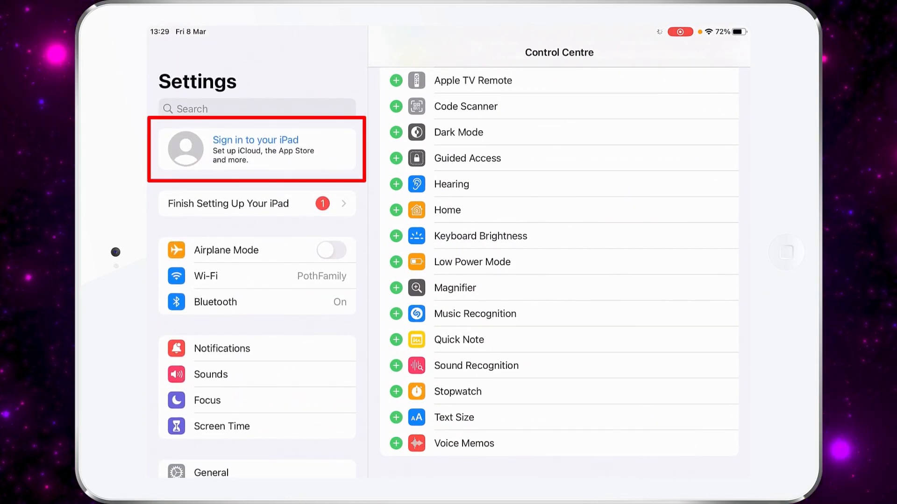
left_click(255, 150)
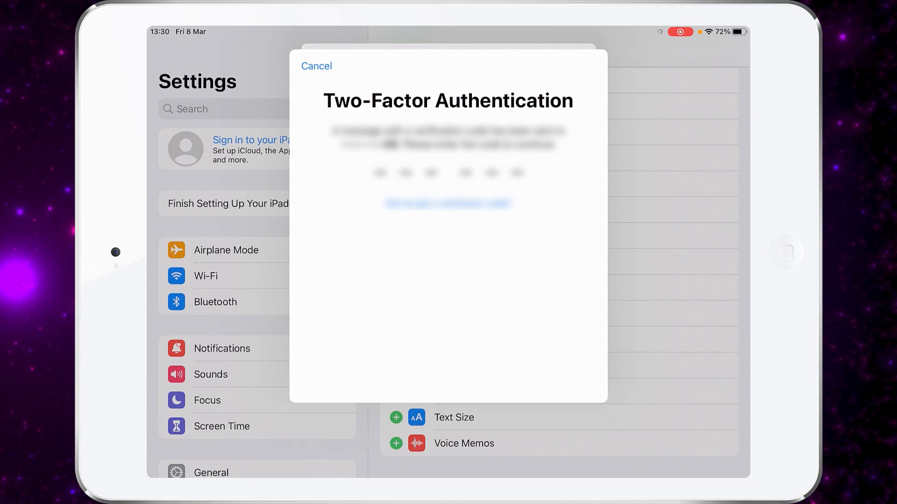
type("12")
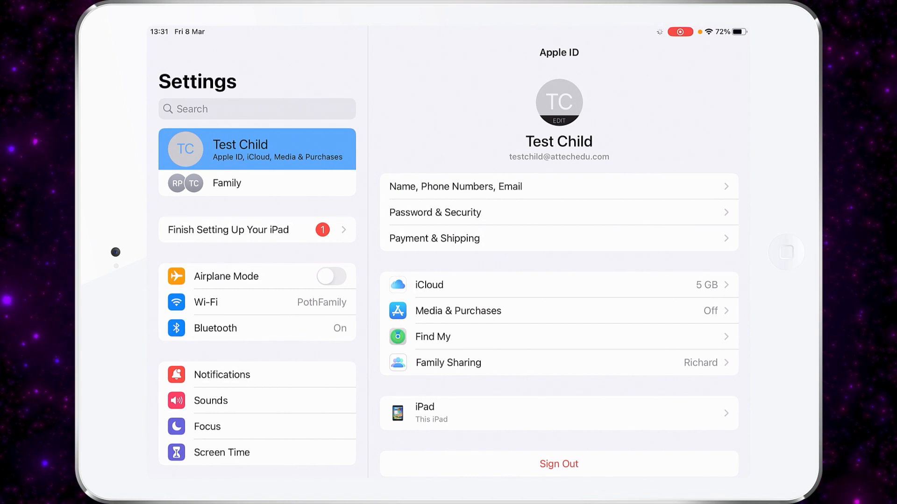
left_click(256, 184)
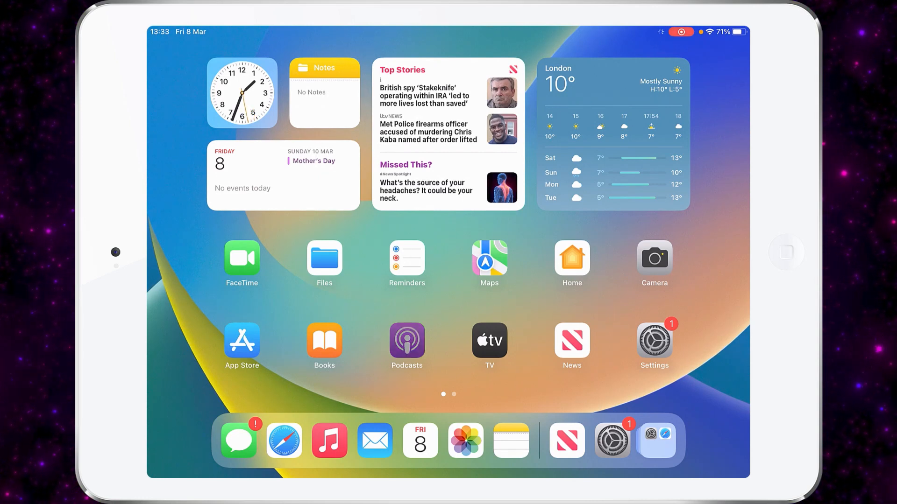
- Launch Settings on the parent's iPad from the home screen
left_click(406, 339)
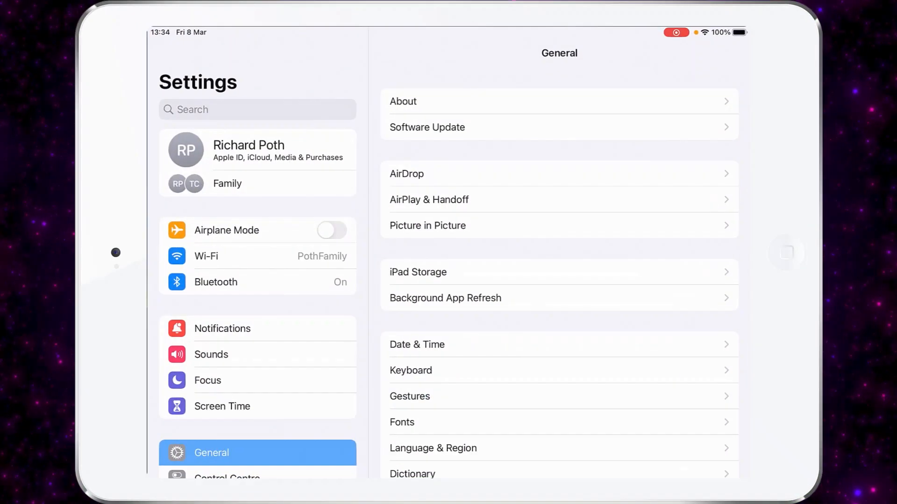
- Go to Screen Time and reach Test Child under Family, showing the 6-minute daily average
scroll("down", 3)
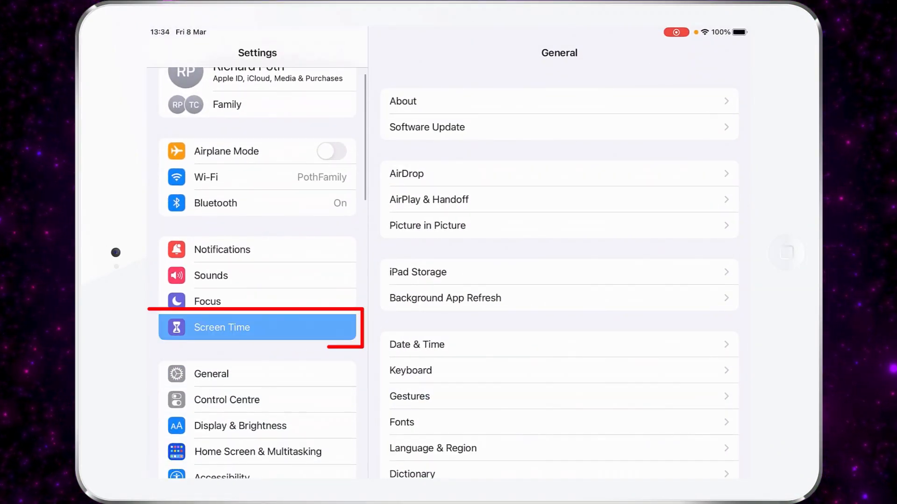
left_click(258, 327)
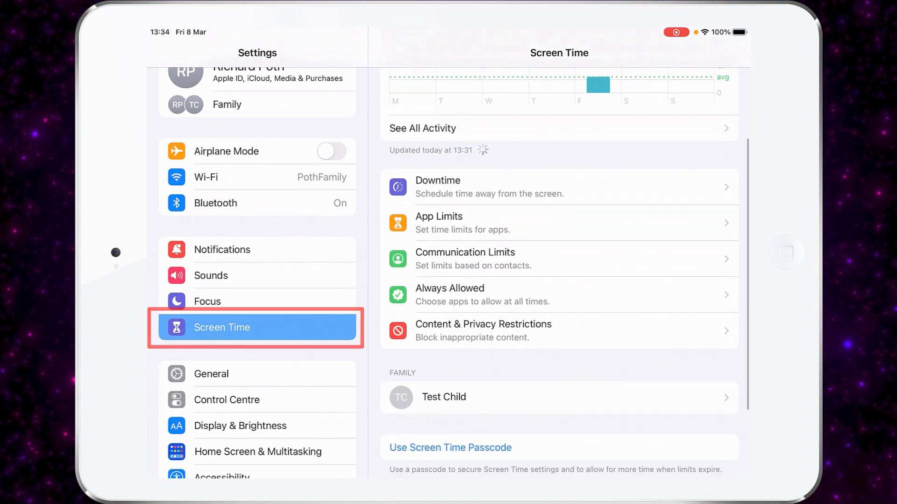
scroll("down", 3)
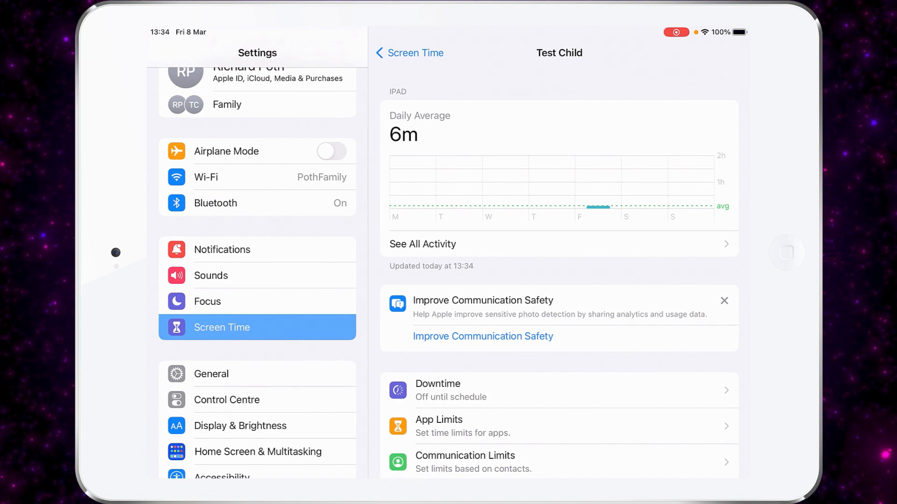
- Review the child's full weekly activity grouped by category: Entertainment 43s, Information & Reading 2s
left_click(423, 244)
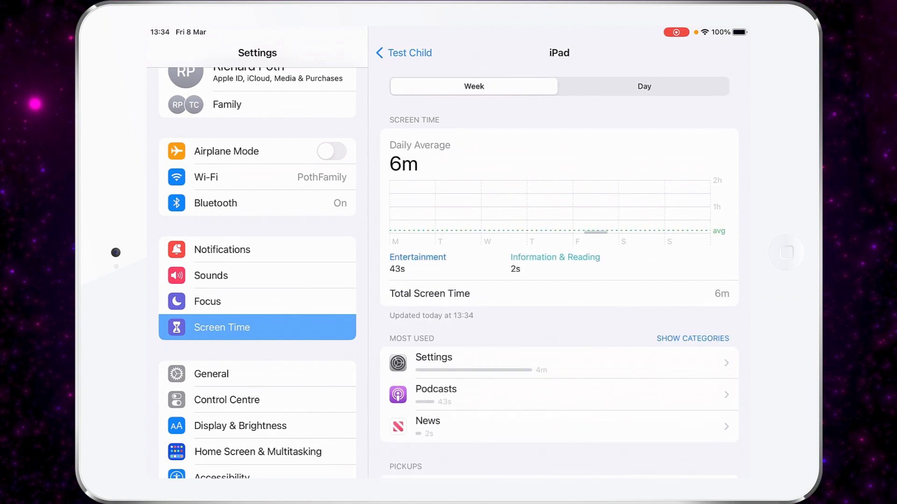
scroll("down", 3)
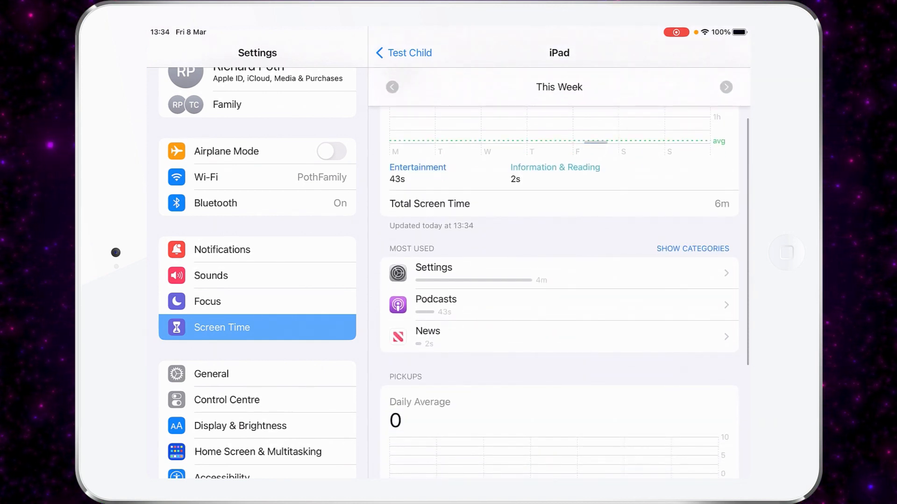
left_click(692, 248)
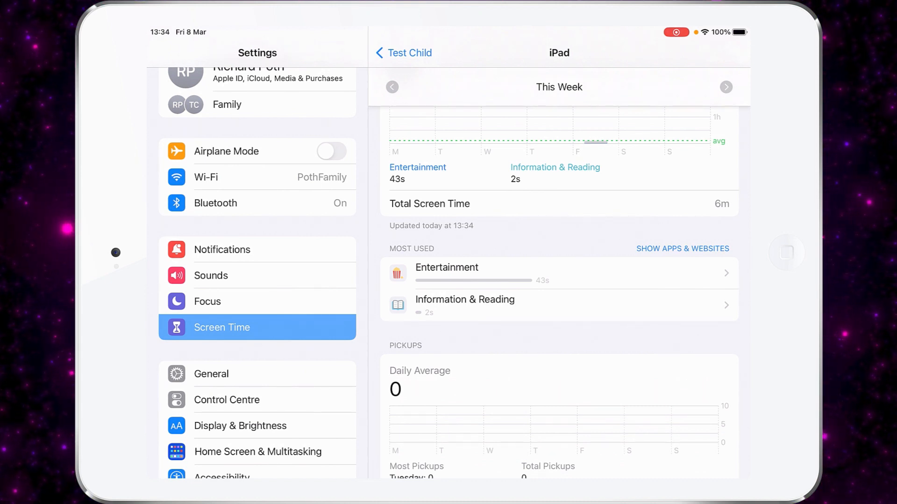
scroll("down", 3)
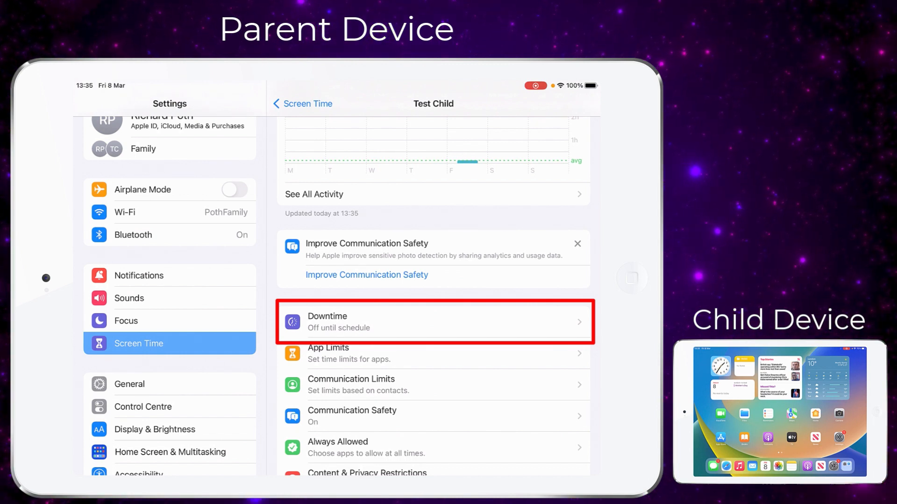
- Switch downtime to customised days and set Monday to 20:00–06:00
left_click(434, 321)
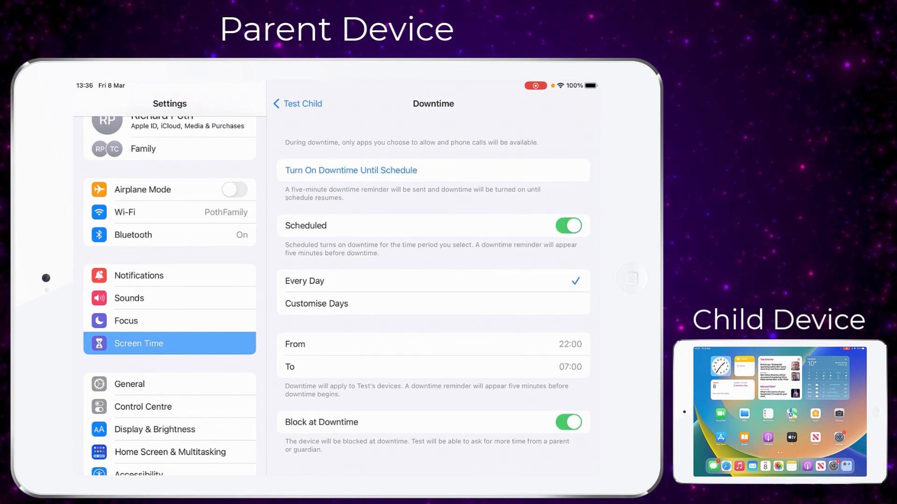
left_click(317, 304)
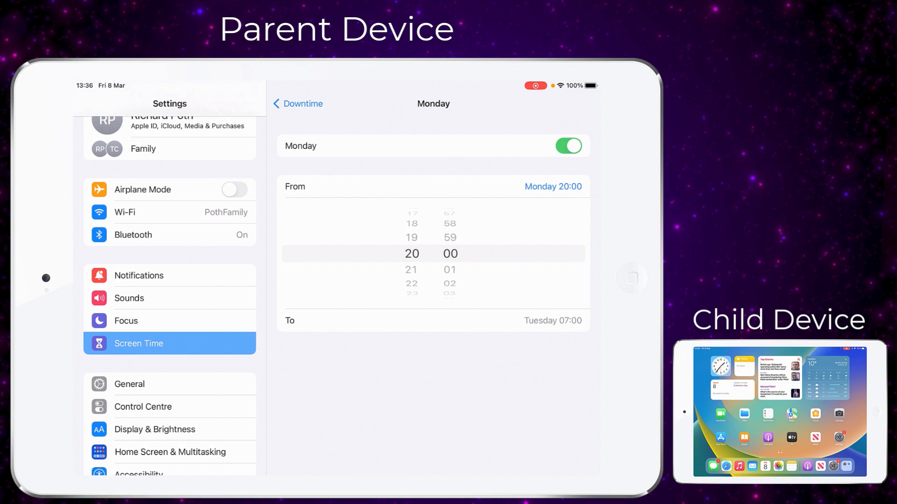
left_click(432, 320)
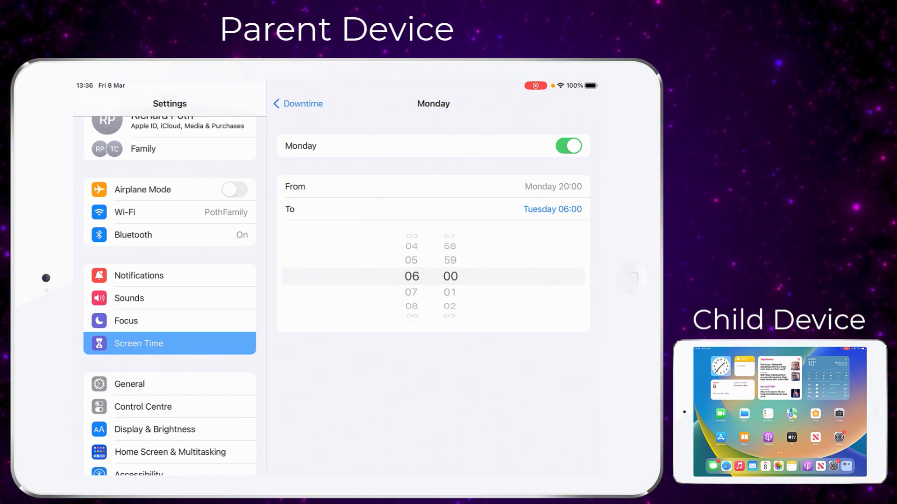
left_click(298, 104)
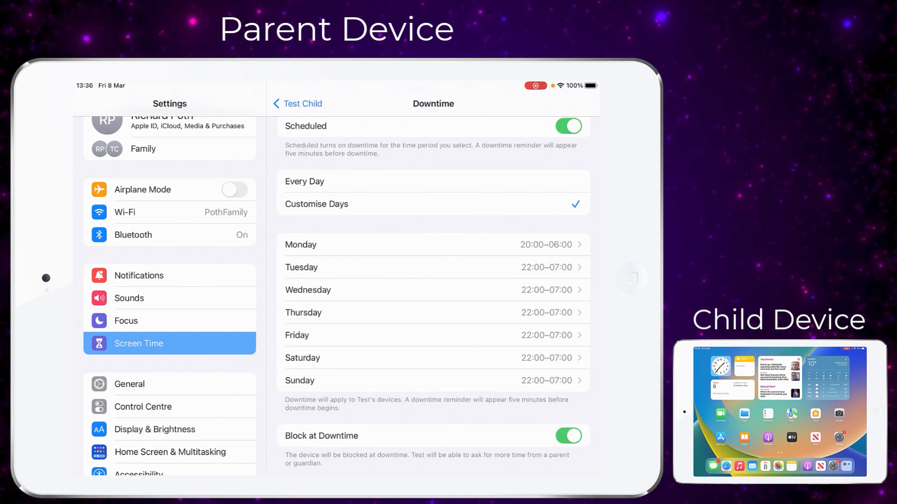
- Set Friday's downtime to run from 13:00 to 06:00
left_click(432, 335)
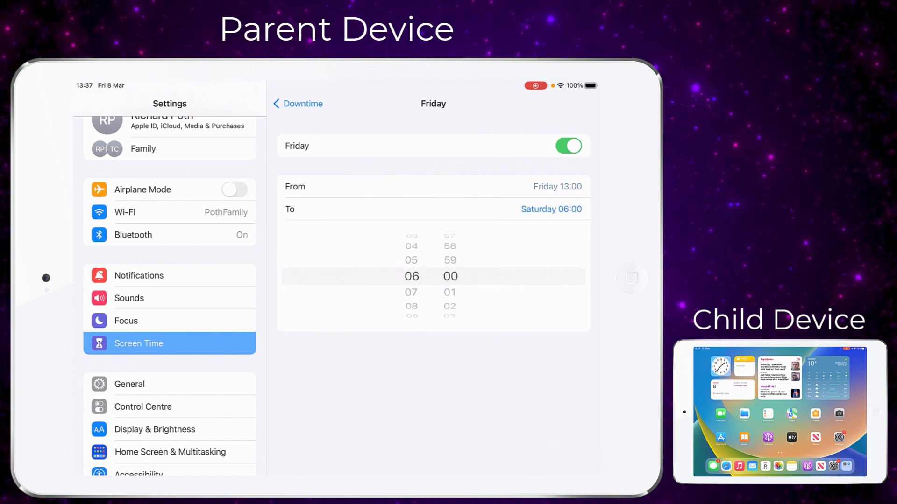
left_click(297, 103)
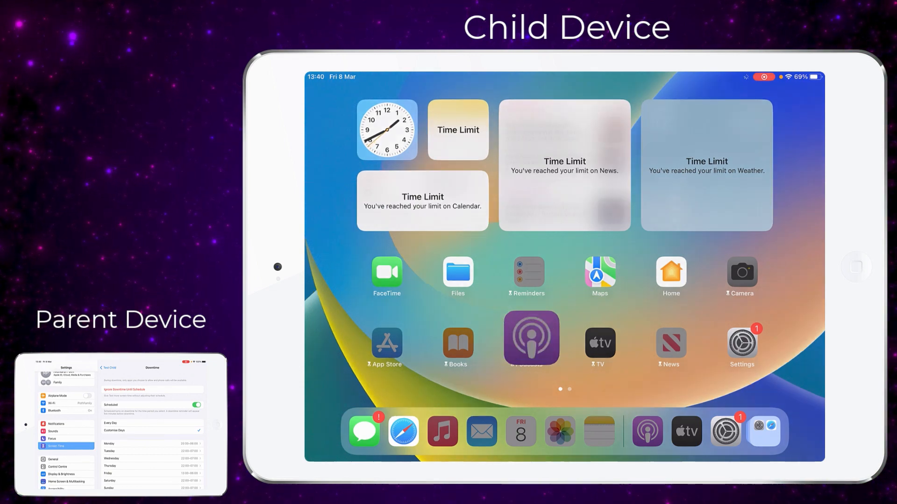
- From the child's iPad, request more Podcasts time after hitting the limit
left_click(530, 338)
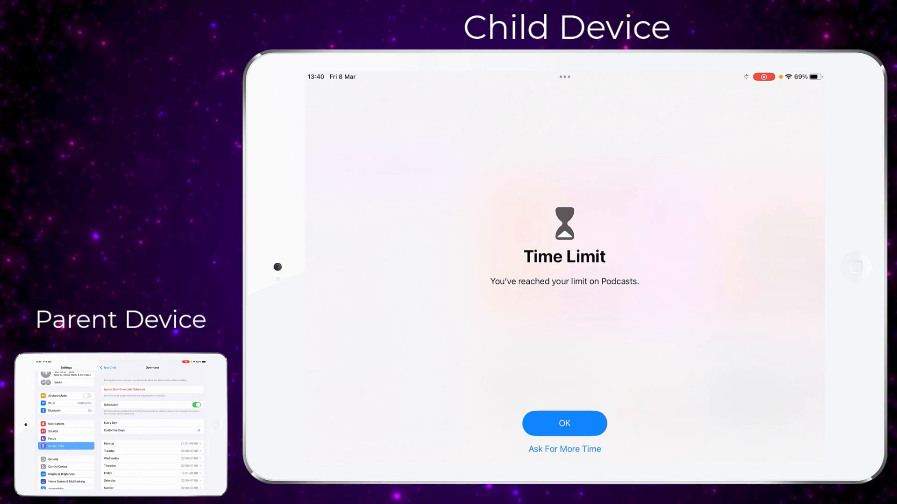
left_click(564, 449)
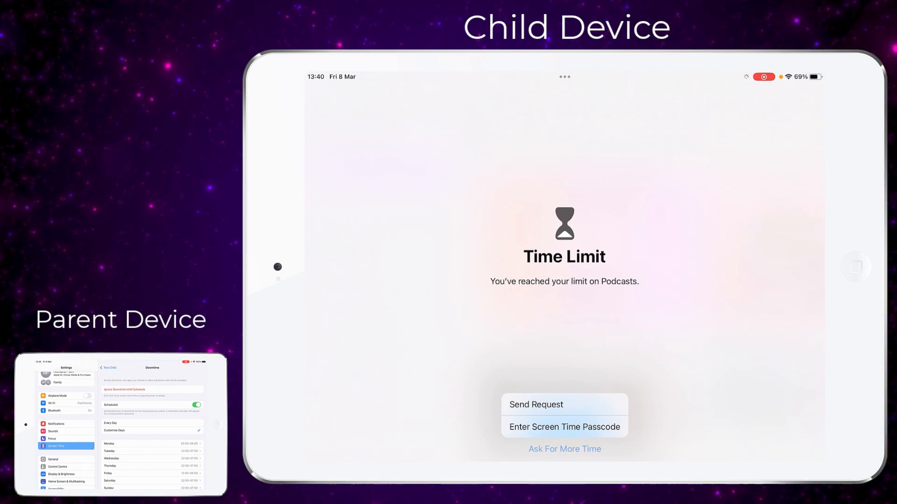
left_click(565, 405)
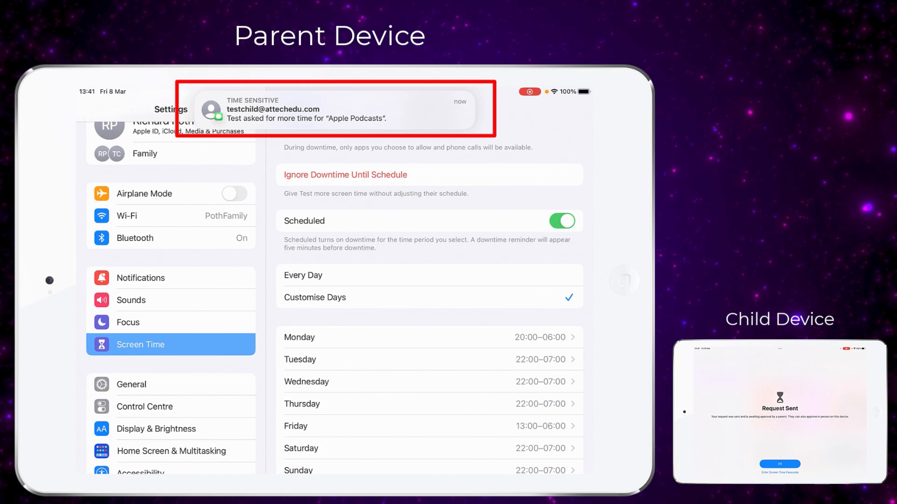
- Approve the child's Podcasts request for 15 minutes from the Messages notification
left_click(336, 109)
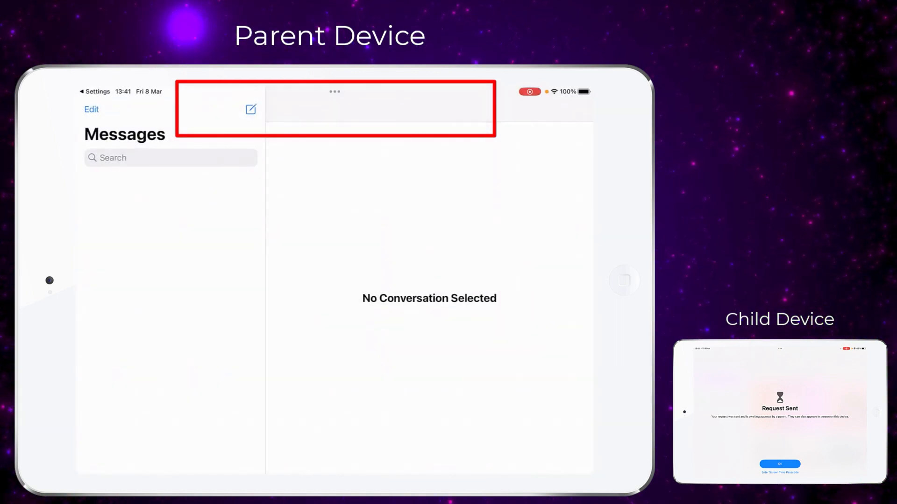
left_click(170, 192)
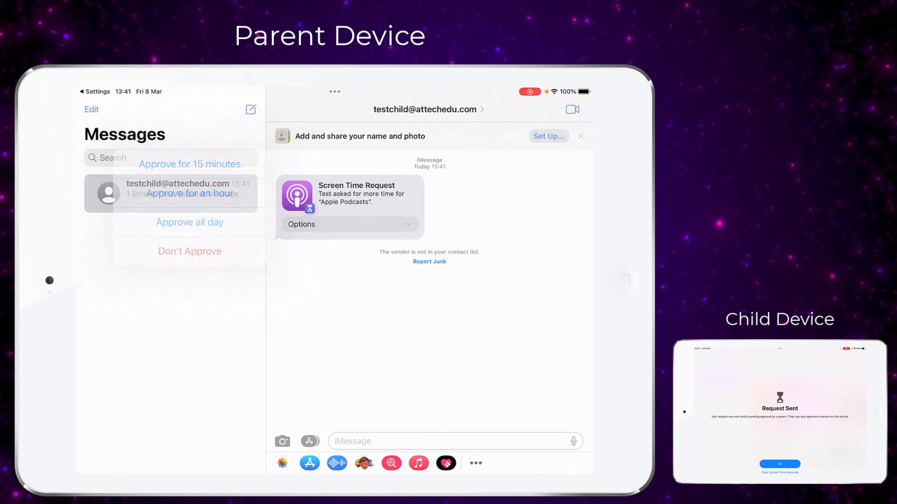
left_click(190, 165)
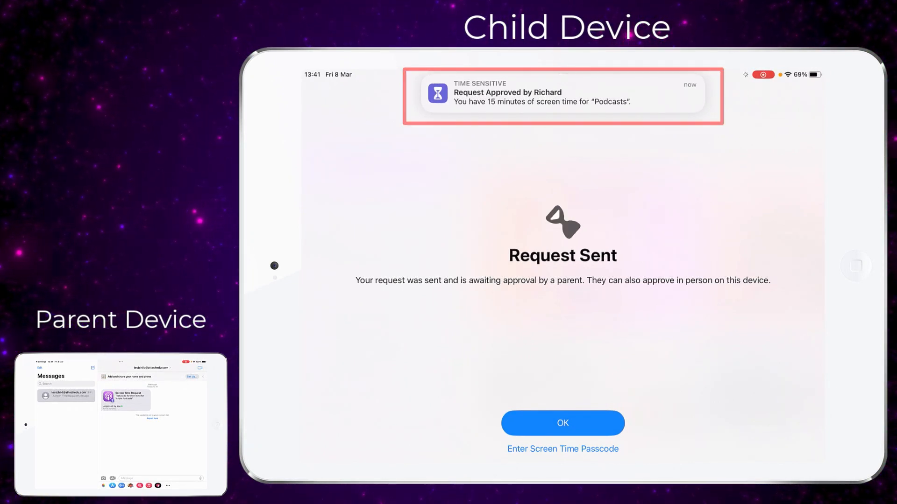
left_click(562, 423)
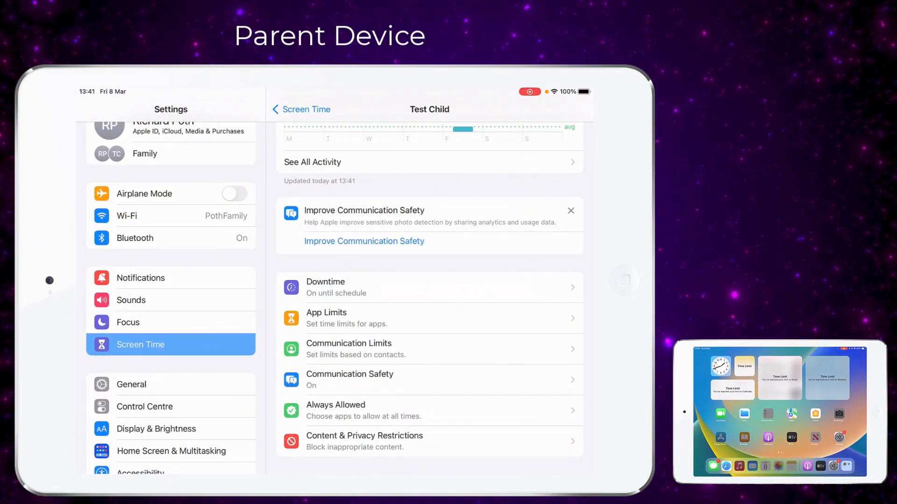
- Check the downtime schedule, then reach the child's empty App Limits page
left_click(428, 287)
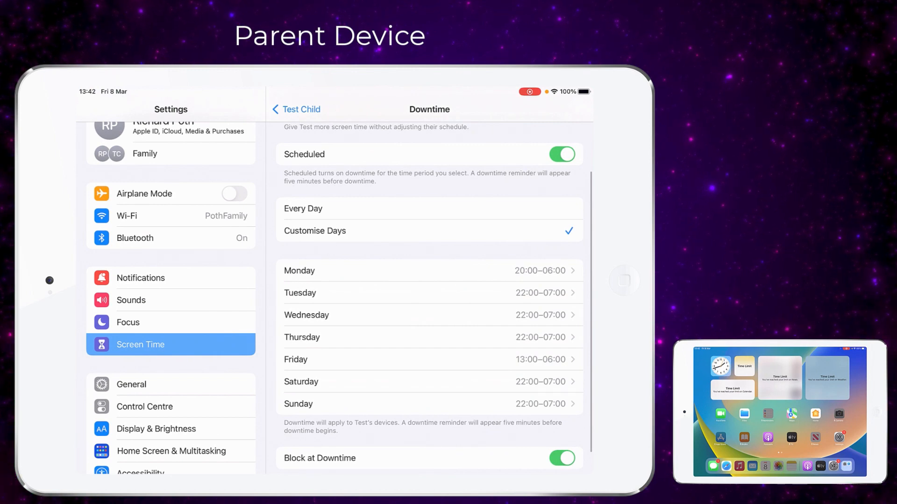
left_click(297, 109)
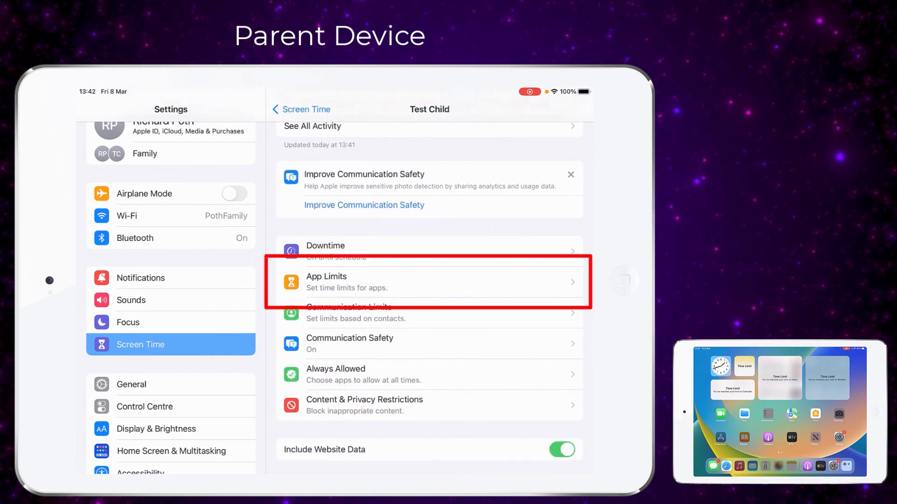
left_click(430, 282)
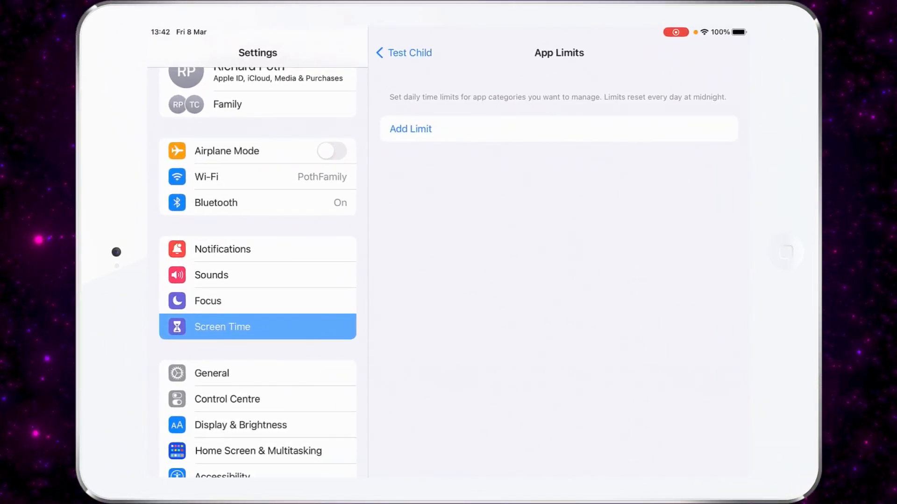
- Add a Podcasts limit of 2 hours every day from the Entertainment category
left_click(410, 128)
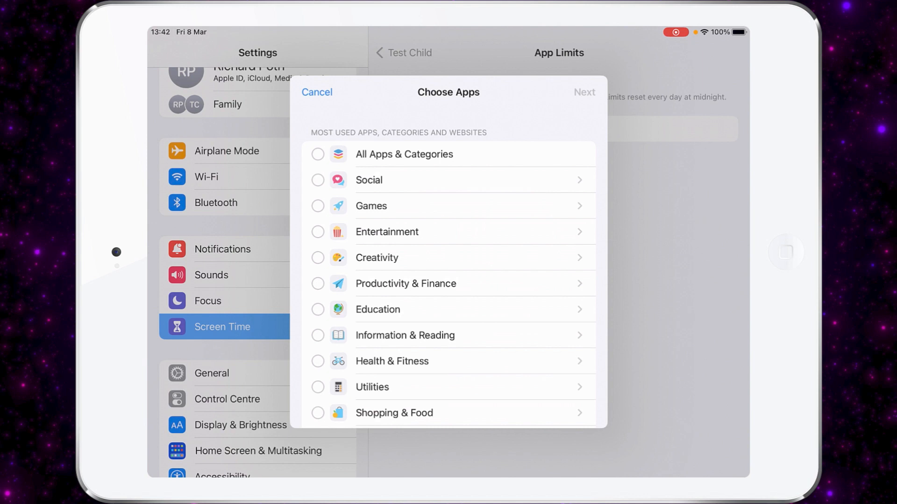
left_click(387, 231)
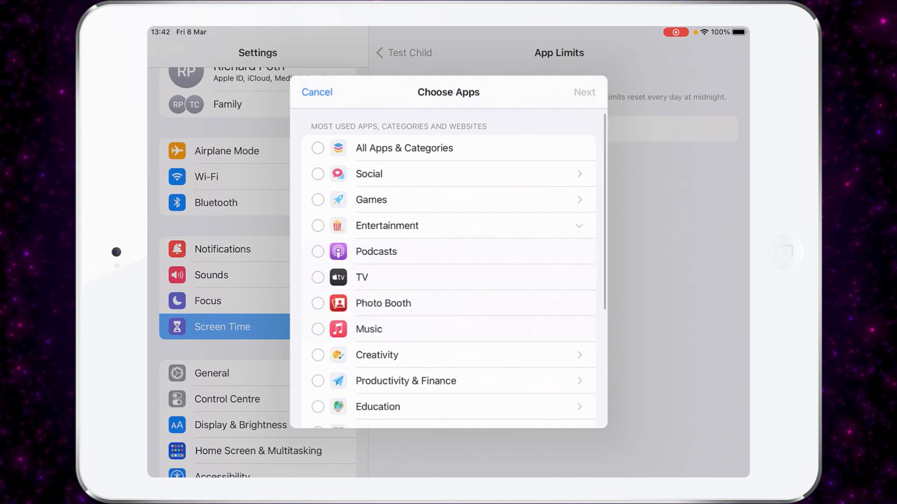
scroll("down", 3)
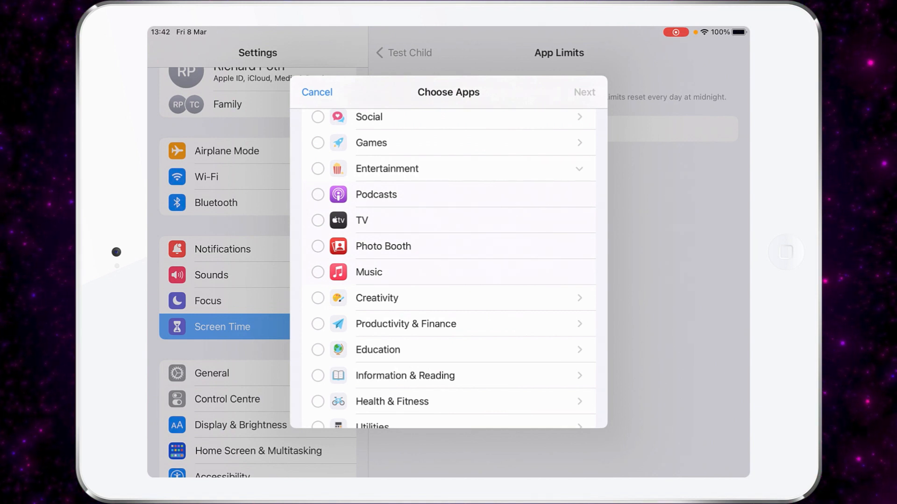
left_click(318, 194)
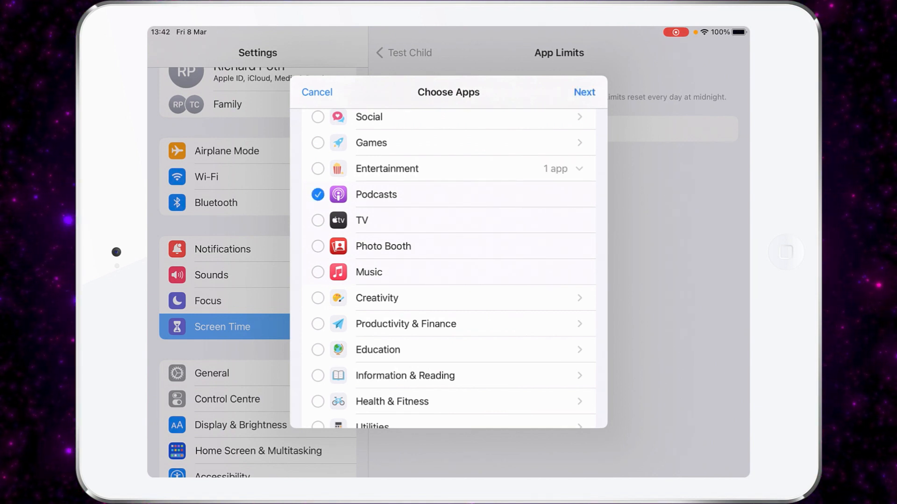
scroll("up", 3)
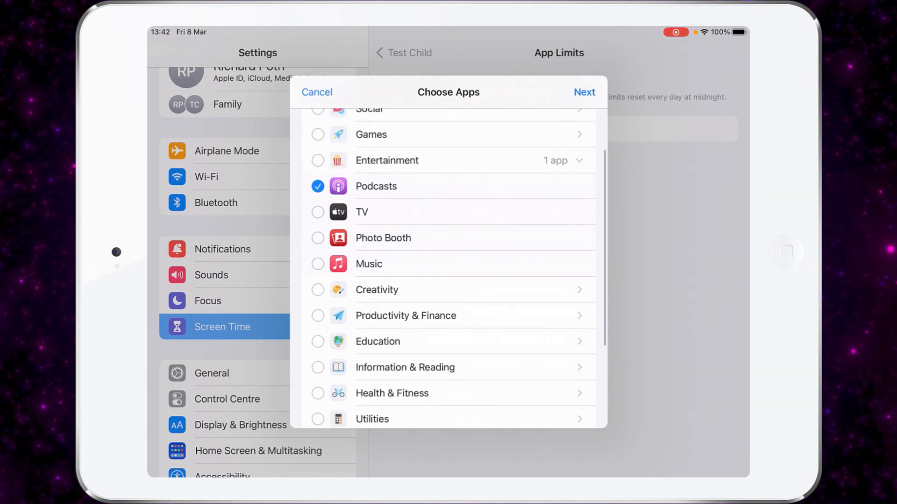
left_click(584, 92)
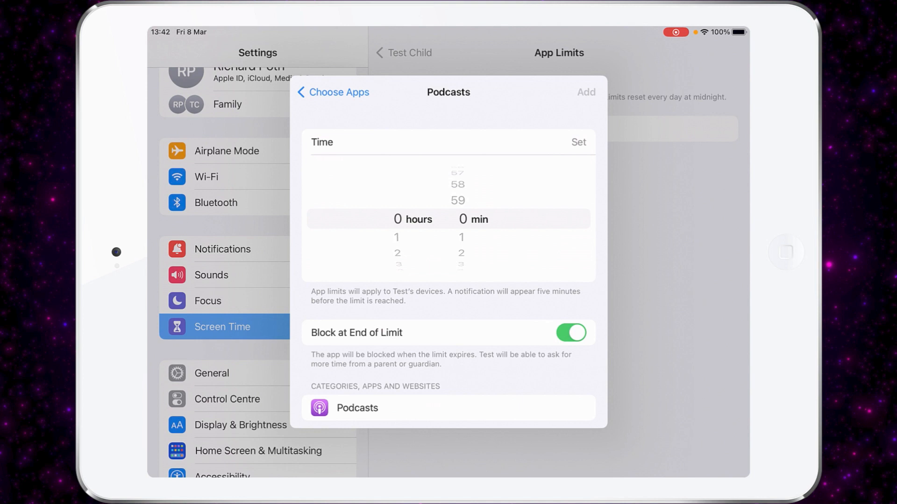
scroll("down", 3)
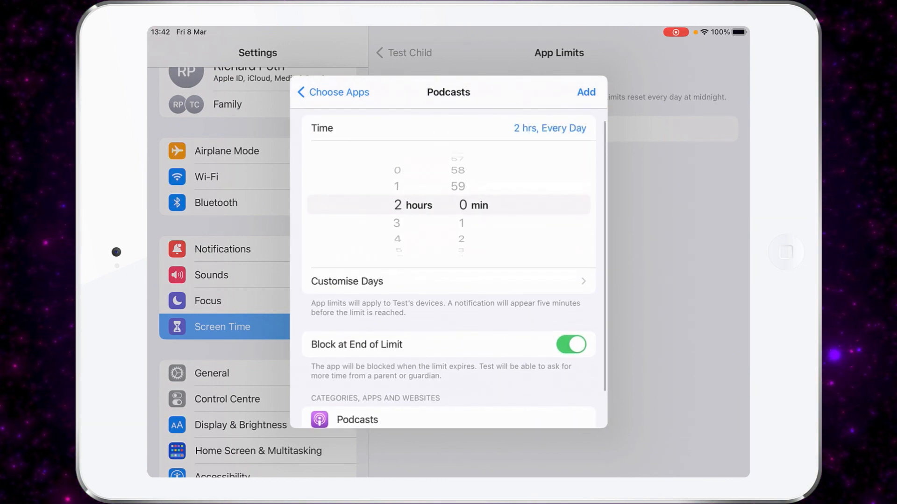
left_click(334, 92)
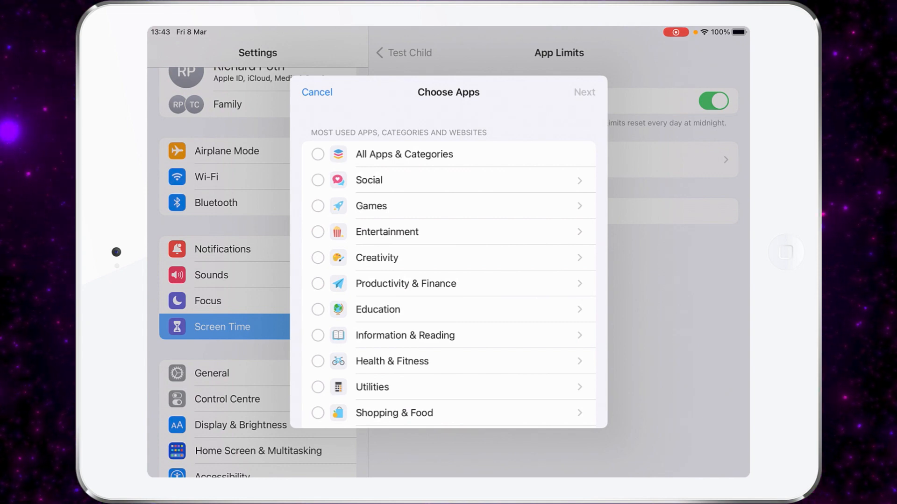
scroll("down", 3)
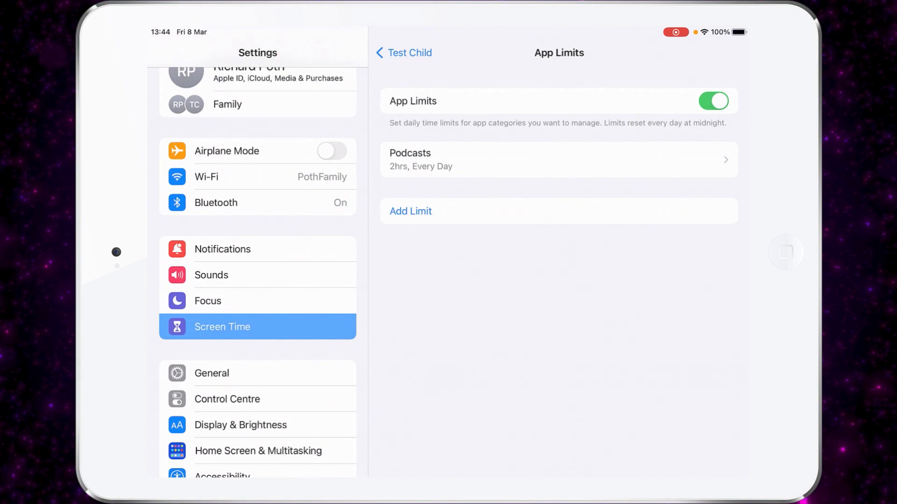
- Show the child's Communication Safety page with sensitive photo checking on
left_click(406, 52)
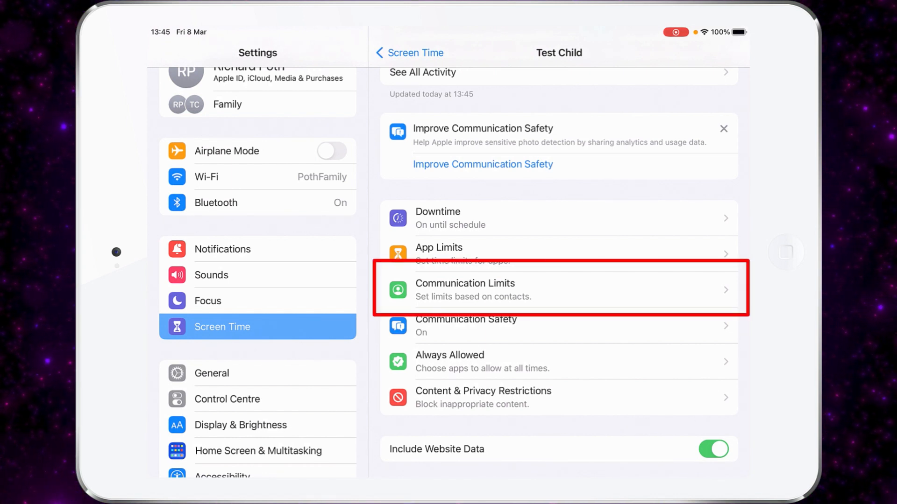
left_click(463, 326)
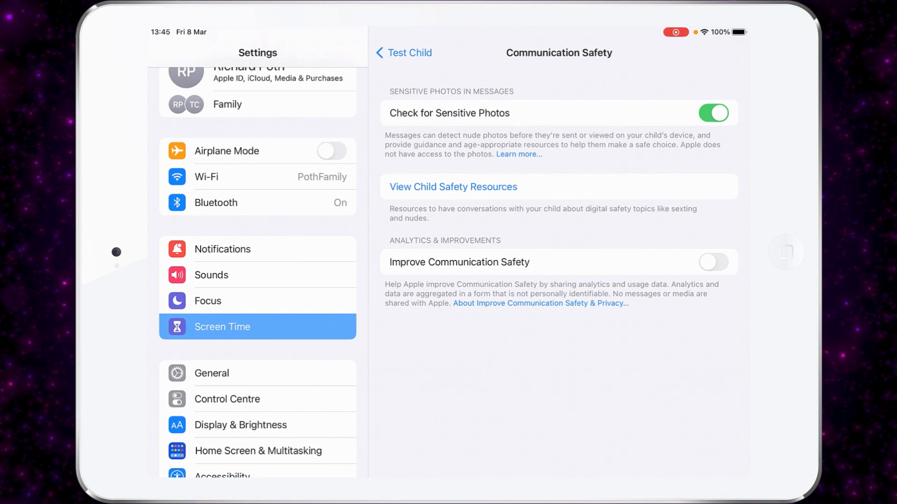
- Review Always Allowed apps (Phone, Messages, FaceTime, Maps) and Allowed Communication, then return
left_click(404, 53)
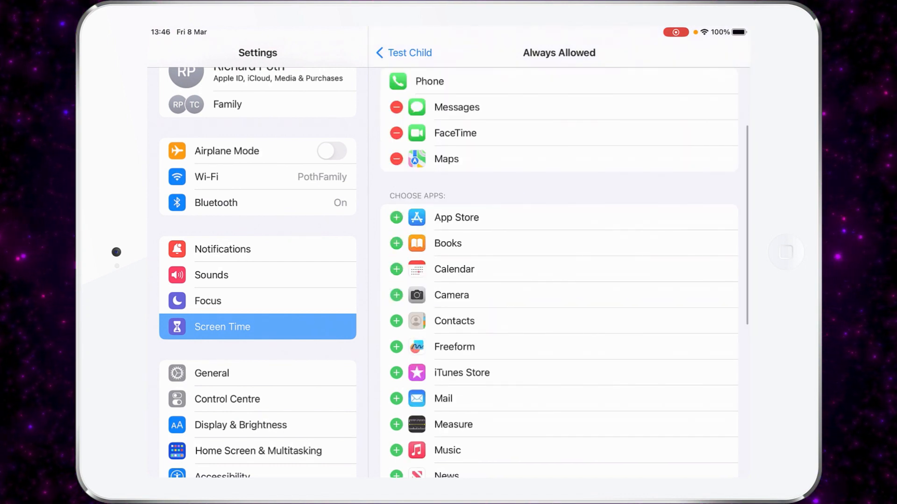
scroll("down", 3)
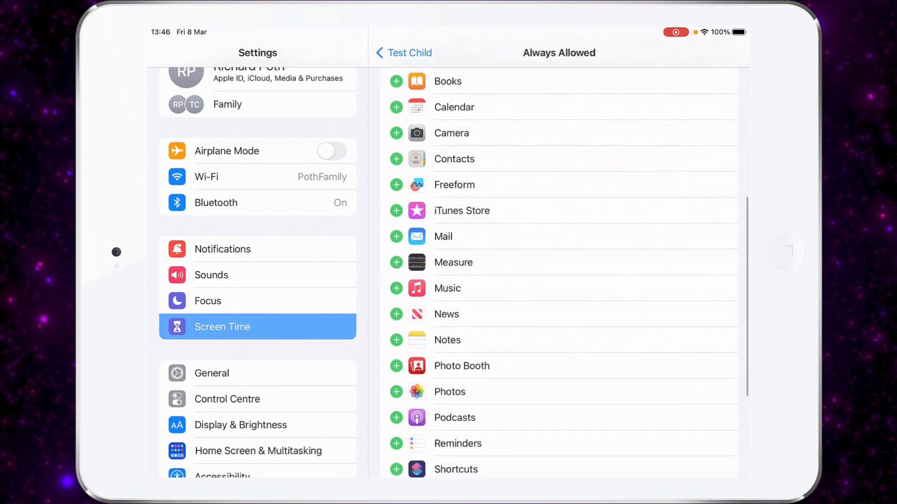
scroll("down", 3)
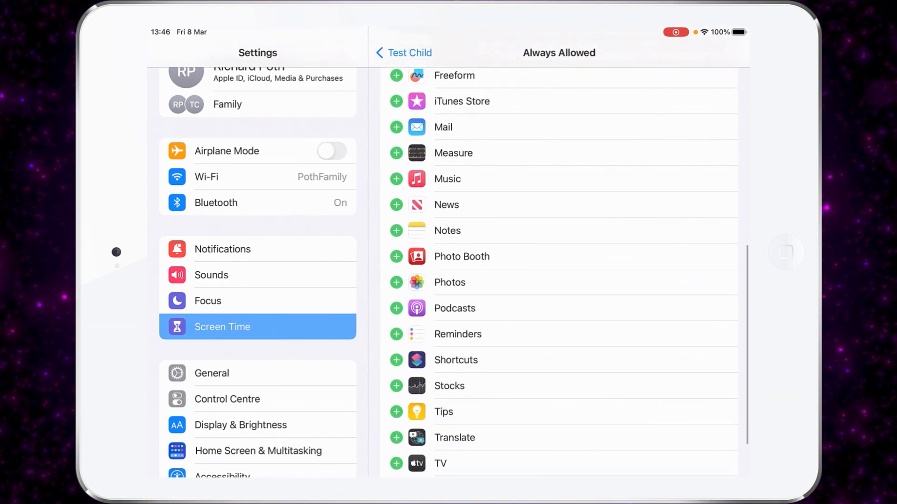
scroll("down", 3)
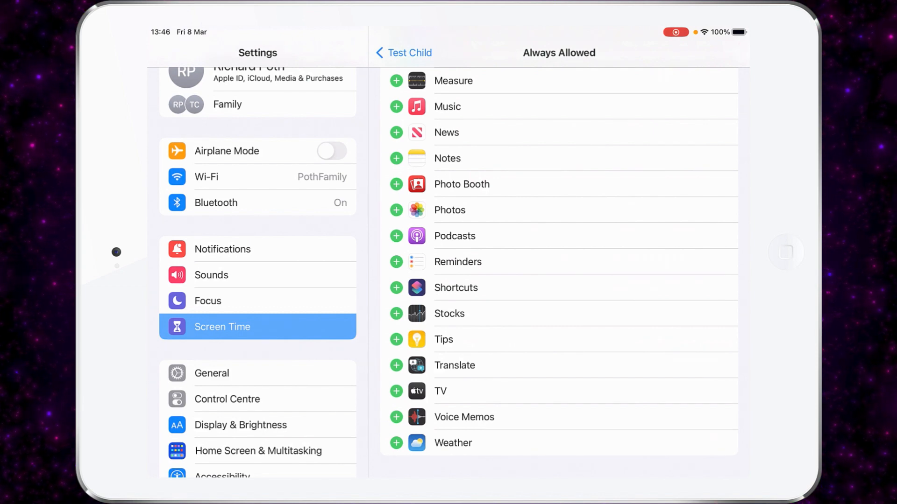
scroll("up", 3)
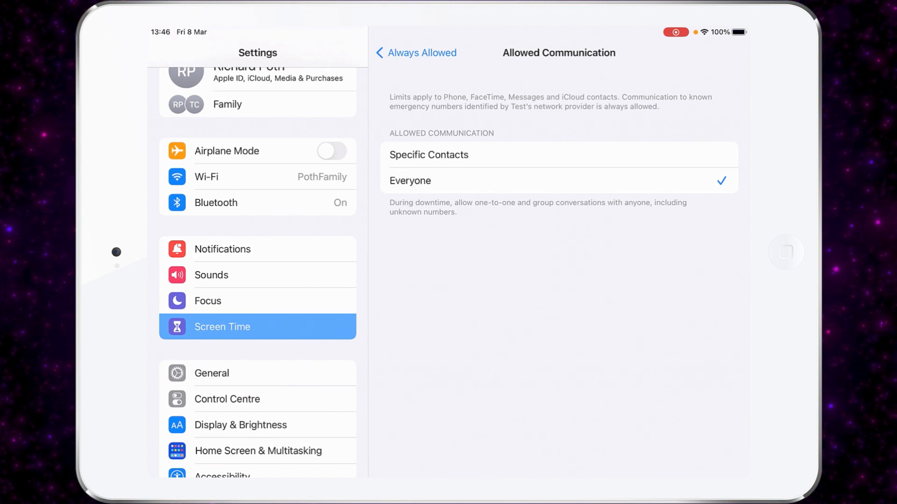
left_click(415, 52)
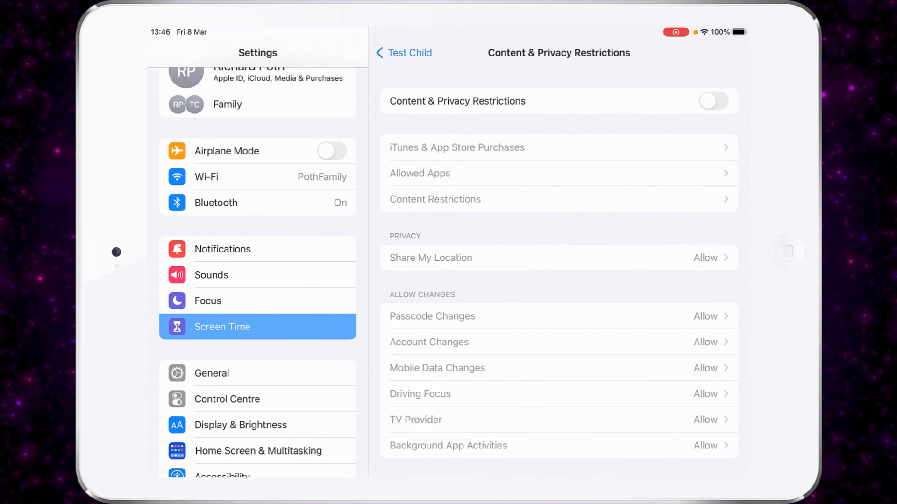
- Turn on Content & Privacy Restrictions and move toward the app installing and TV Shows settings
left_click(713, 101)
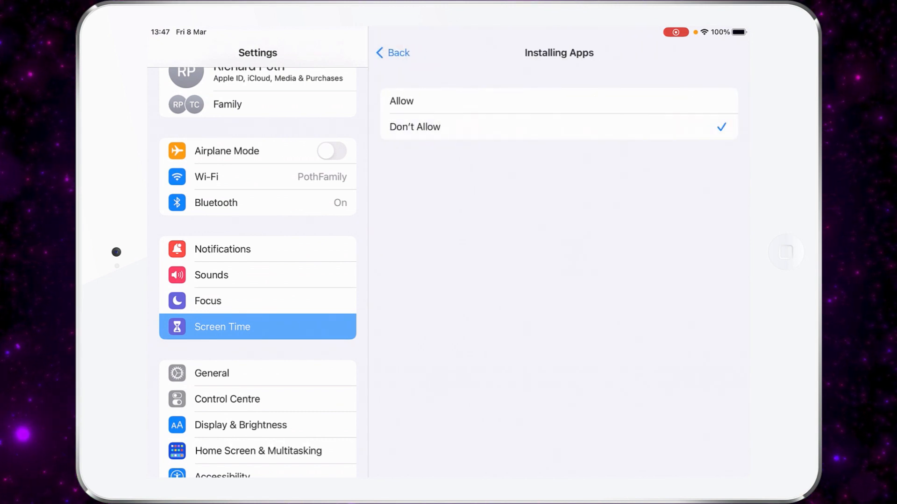
left_click(392, 52)
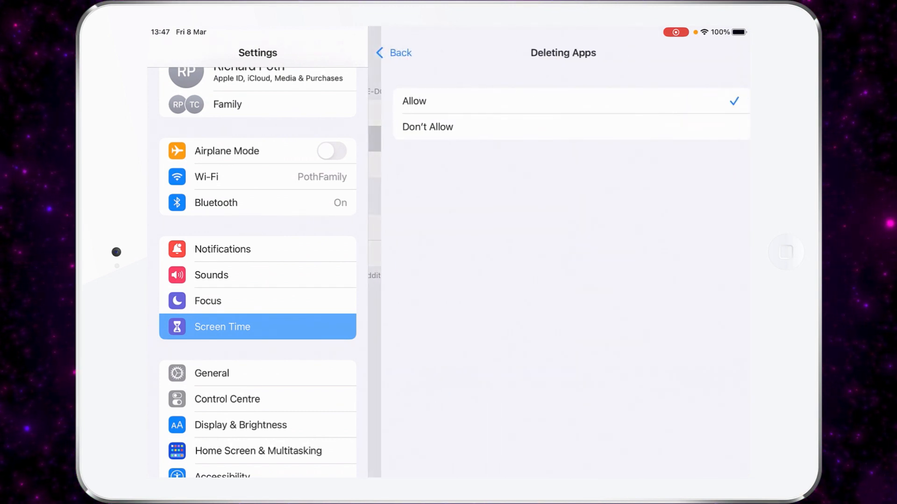
left_click(393, 53)
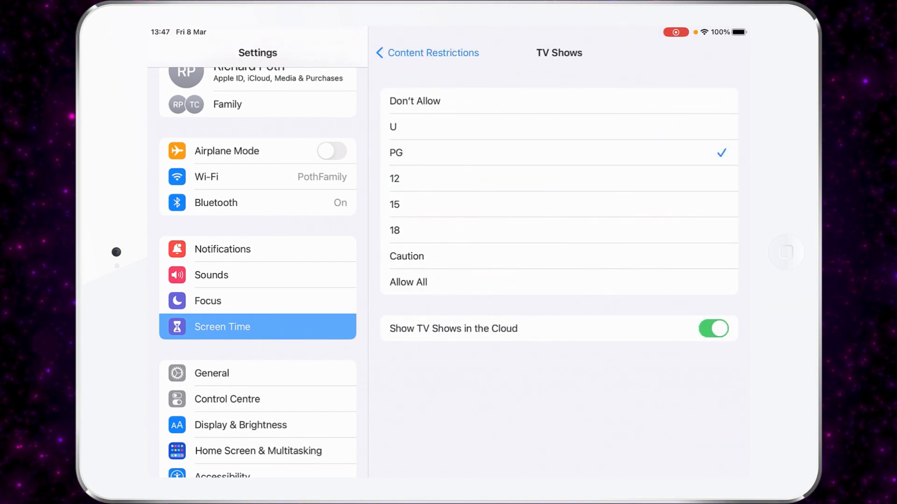
- Restrict Web Content to Allowed Websites and return to the Content & Privacy Restrictions page
left_click(426, 52)
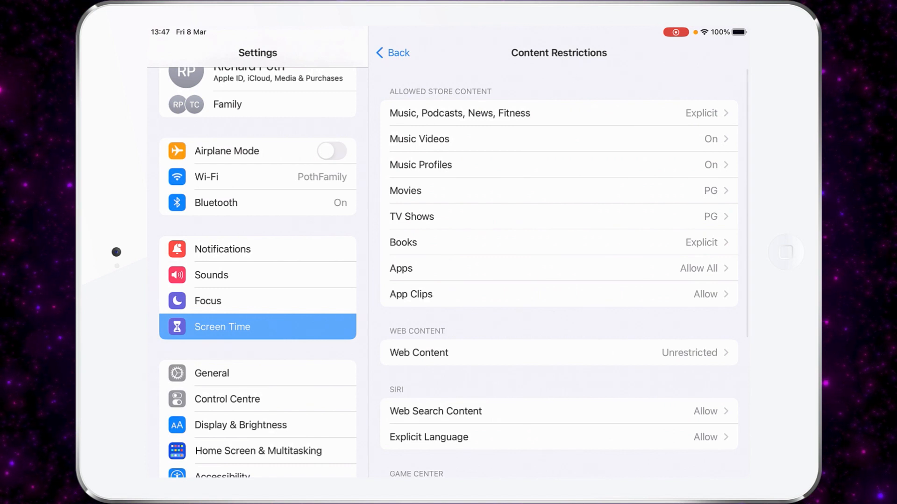
scroll("down", 3)
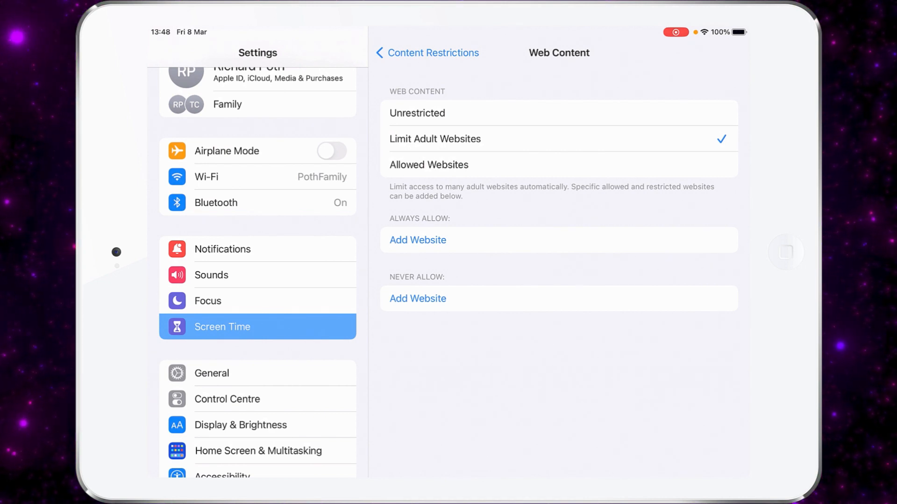
left_click(429, 165)
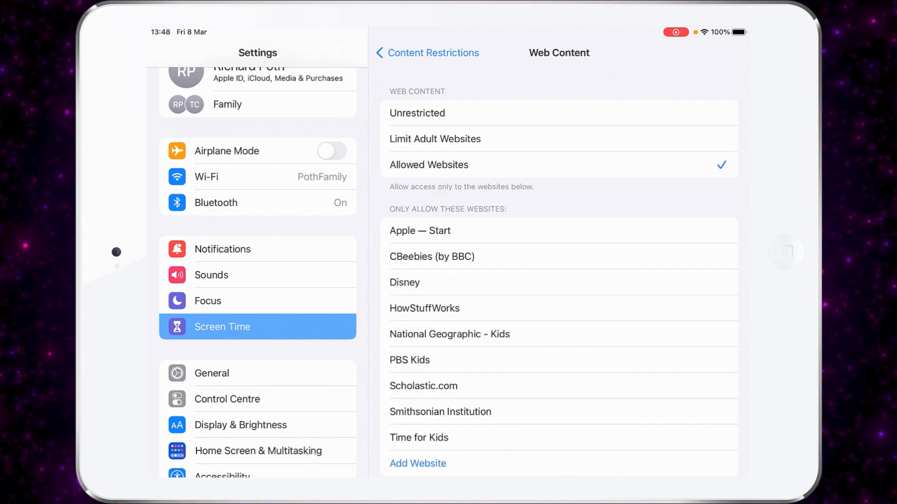
scroll("up", 3)
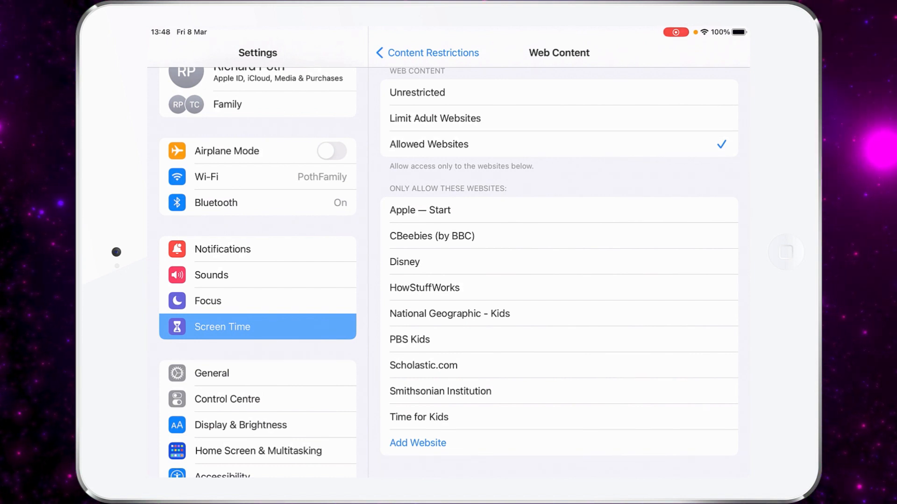
left_click(426, 53)
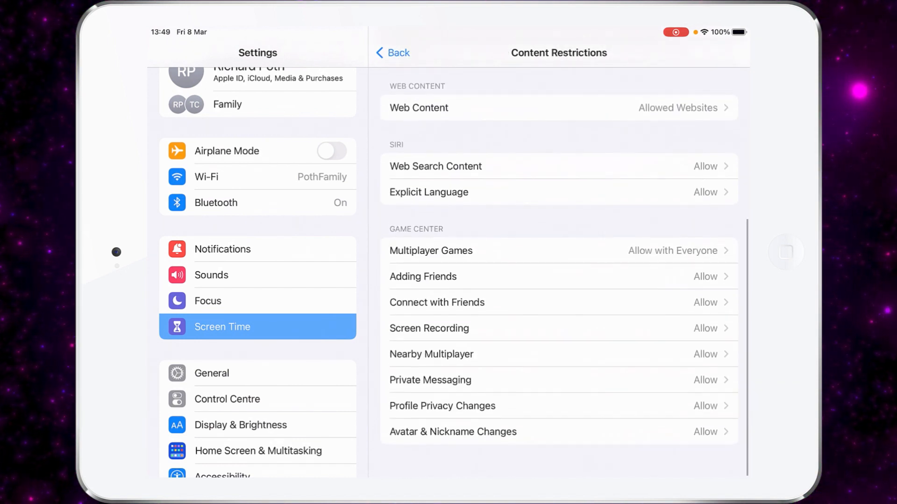
scroll("up", 3)
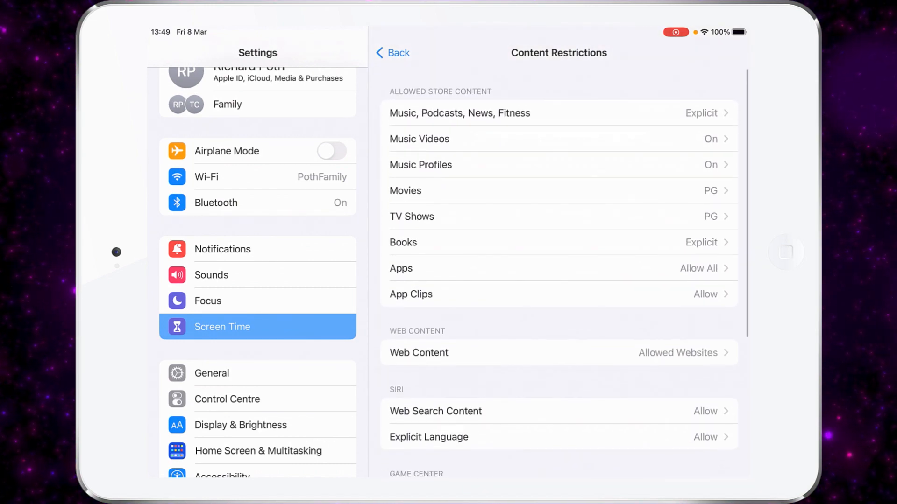
left_click(393, 52)
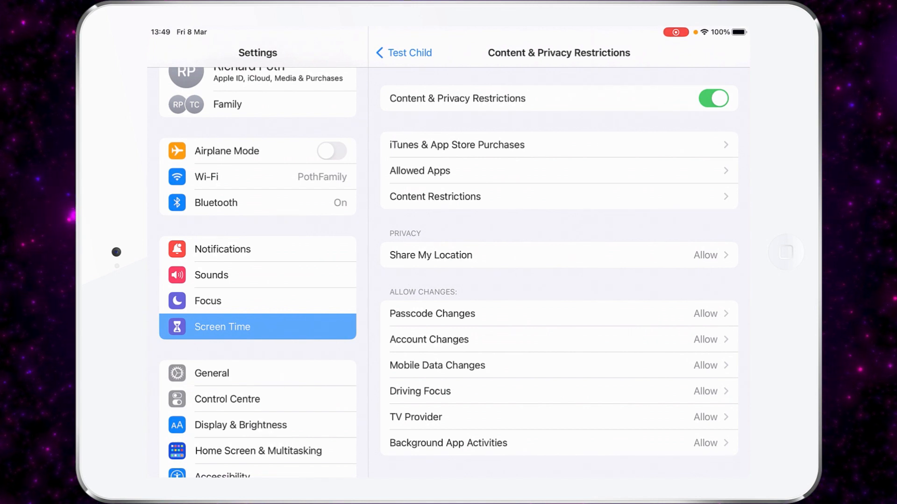
- Keep Share My Location set to Allow and return to the child's Screen Time page
left_click(430, 255)
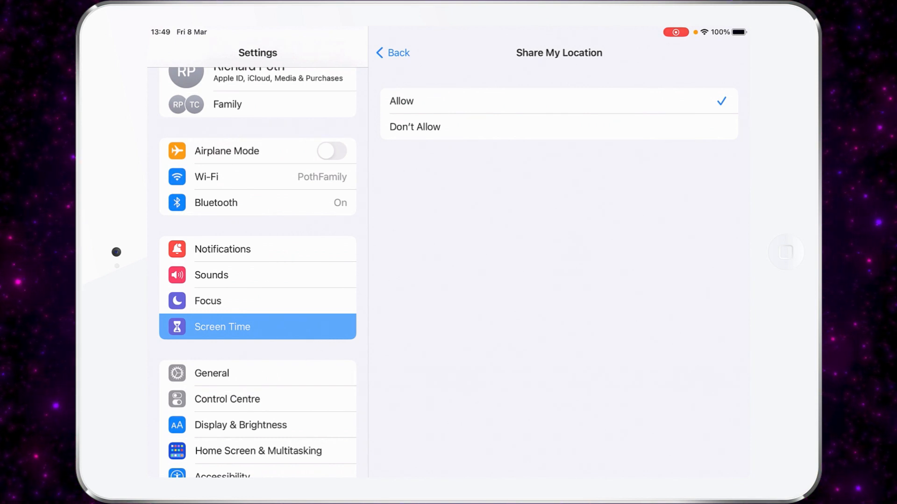
left_click(393, 52)
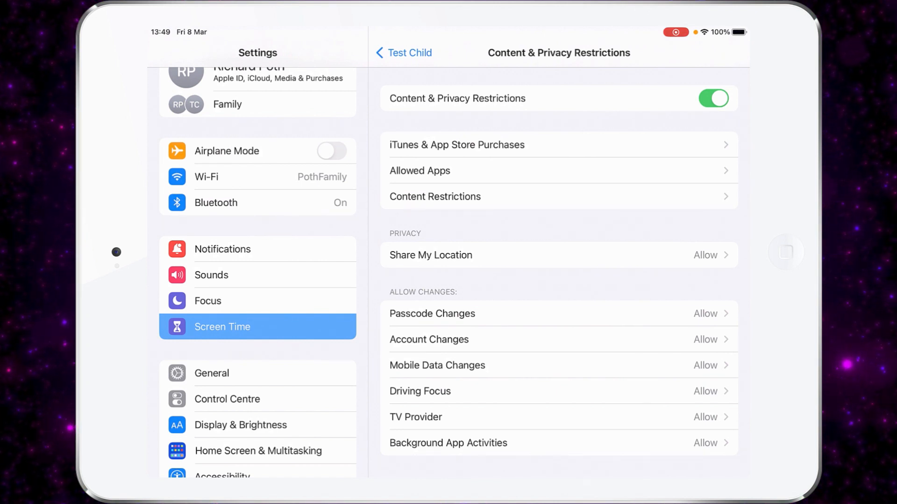
left_click(404, 52)
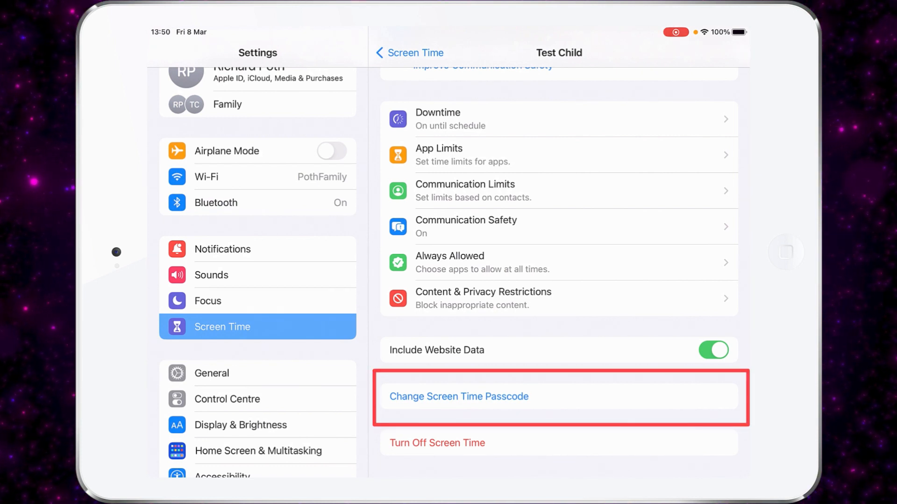
- Return to the main Screen Time page listing Test Child under Family
scroll("down", 3)
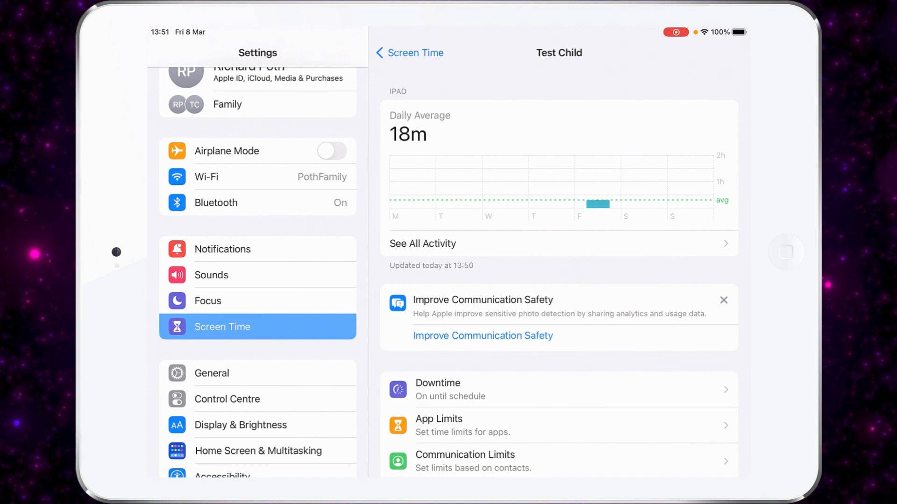
scroll("up", 3)
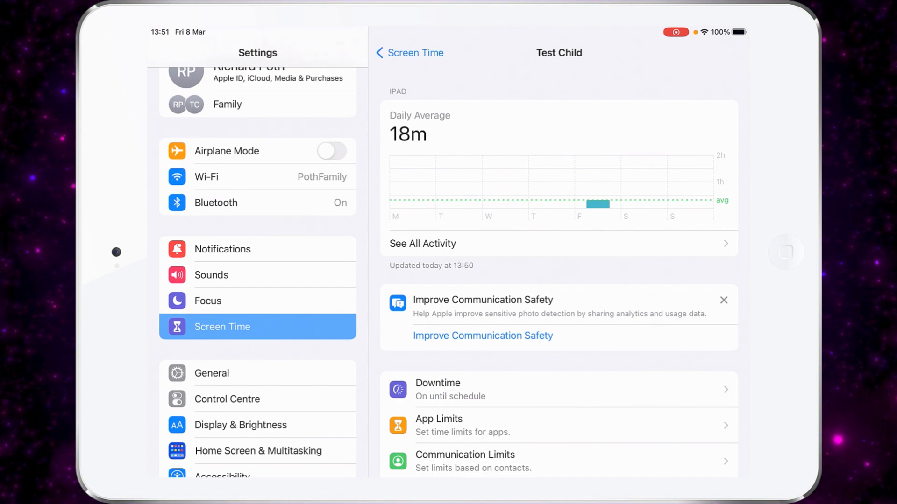
left_click(409, 53)
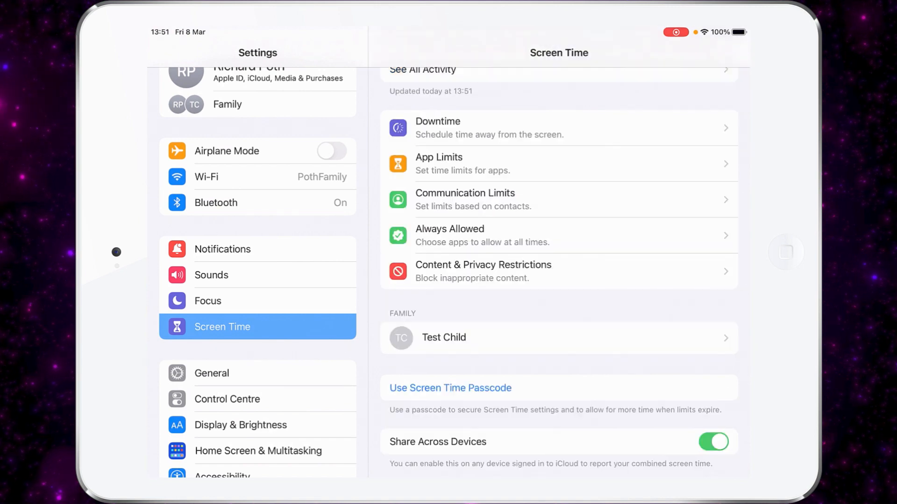